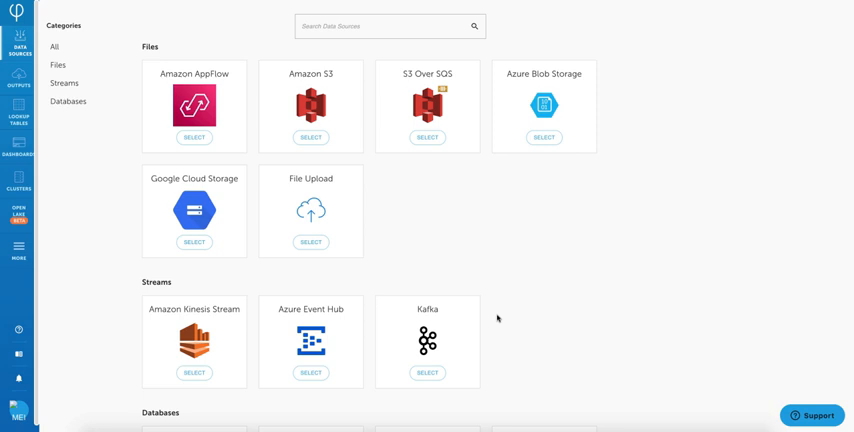
# - Inspect the city field's value distributions and sample rows in the Google Analytics schema
pyautogui.scroll(-3)
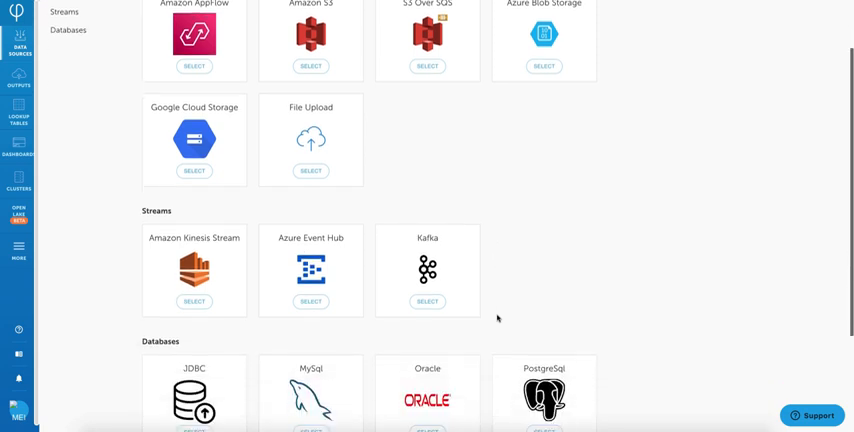
pyautogui.scroll(-3)
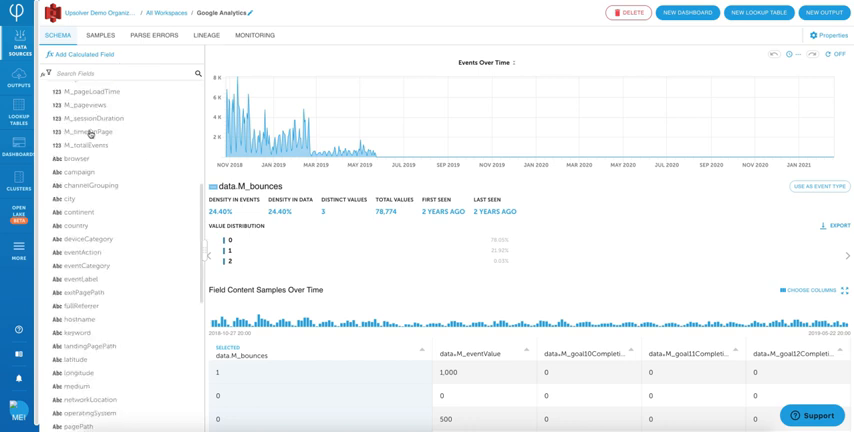
pyautogui.click(72, 198)
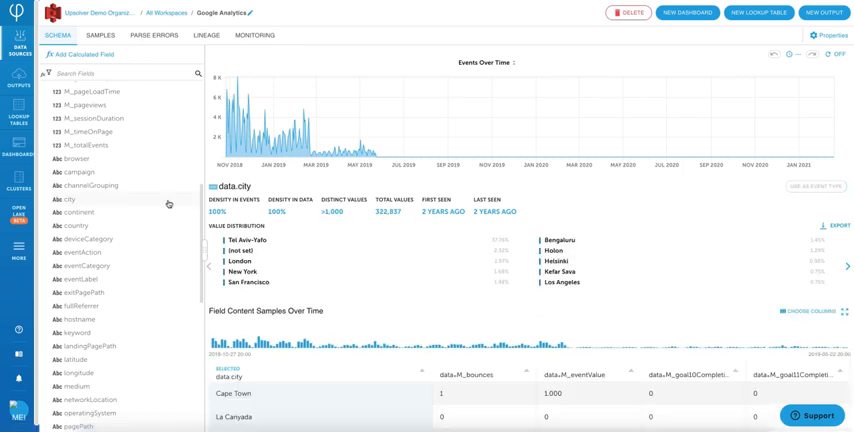
pyautogui.scroll(-3)
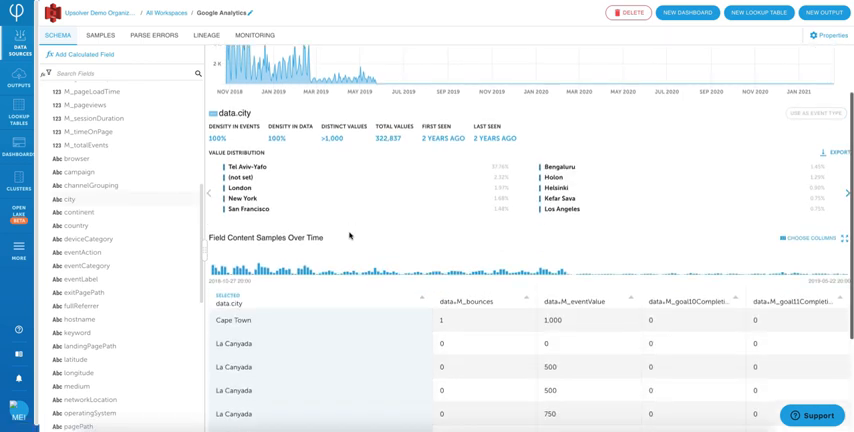
pyautogui.scroll(-3)
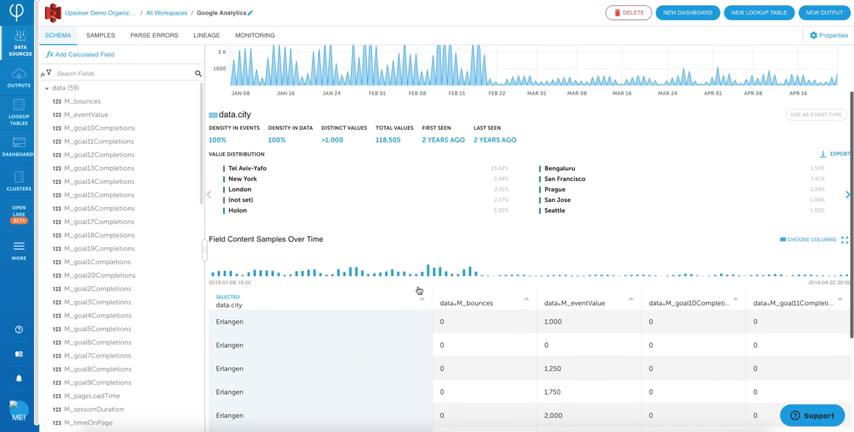
pyautogui.moveTo(332, 192)
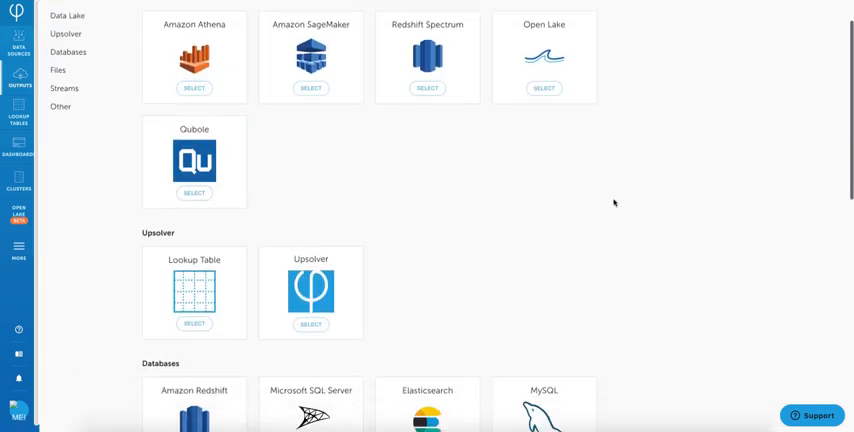
# - Scroll through the output types catalog of Data Lake, Upsolver, Databases and Files destinations
pyautogui.scroll(-3)
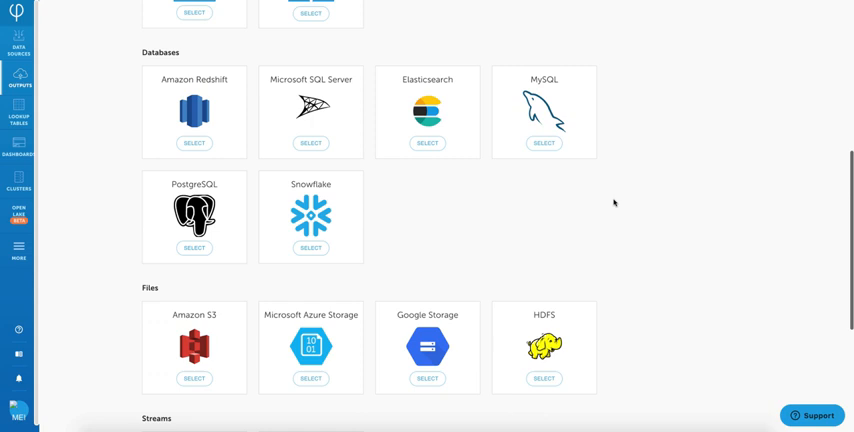
pyautogui.scroll(-3)
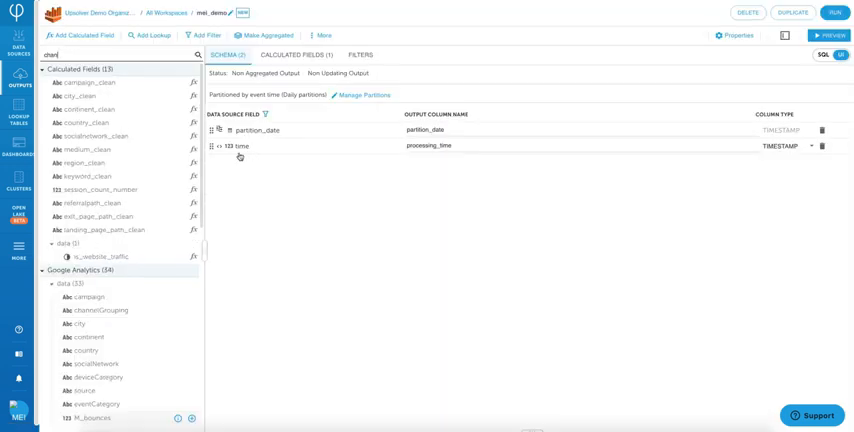
# - Map the channelGrouping and browser fields into the output and view it as a SQL query
pyautogui.write('channel')
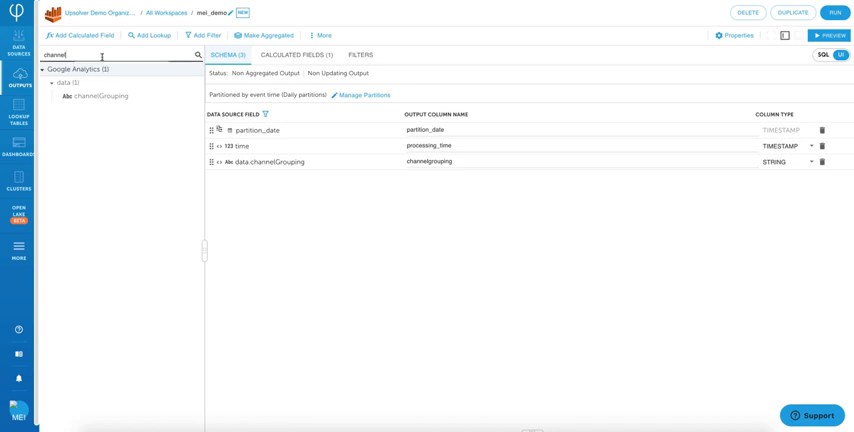
pyautogui.write('browser')
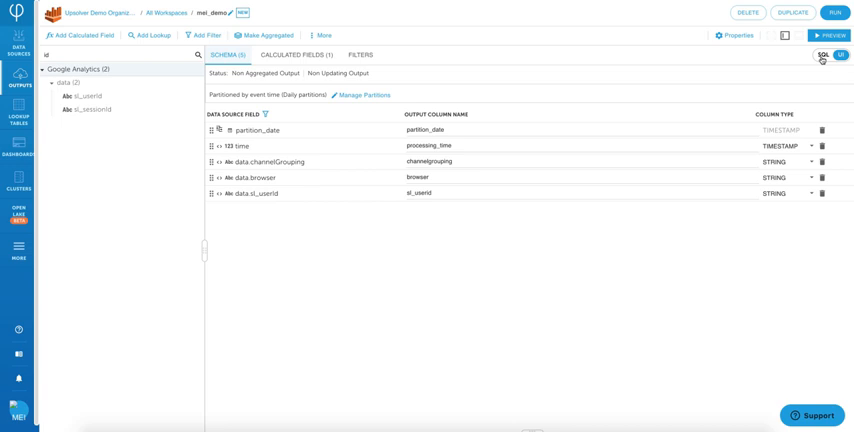
pyautogui.click(820, 56)
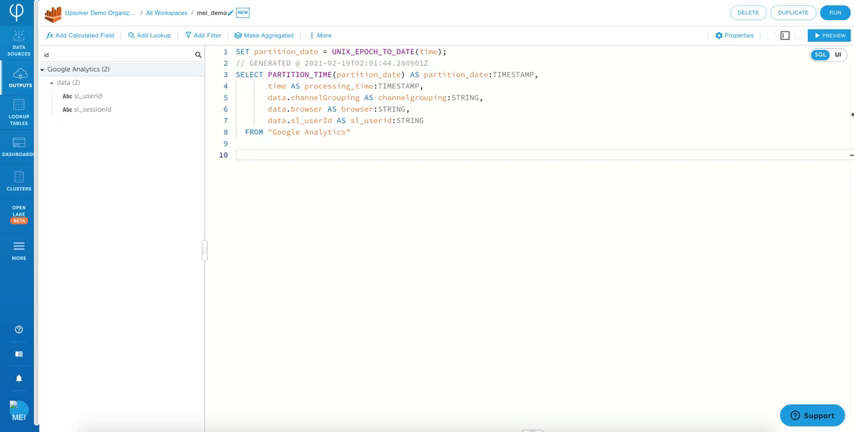
# - Preview sample result rows of partition date, channelGrouping, browser and user ID
pyautogui.click(828, 36)
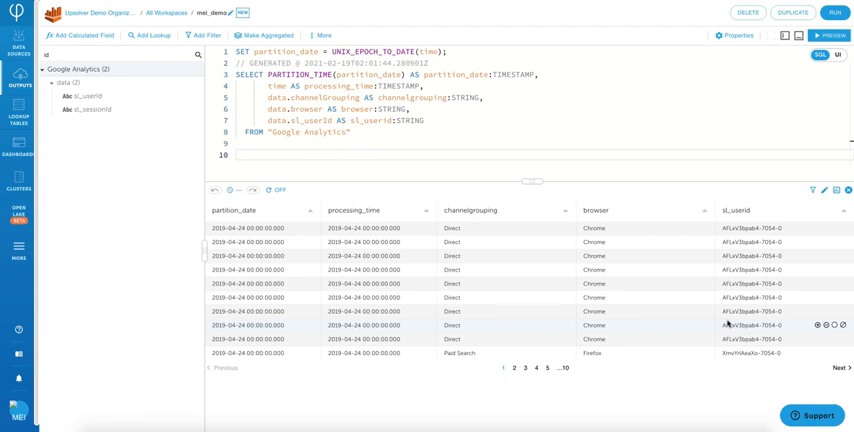
pyautogui.moveTo(672, 320)
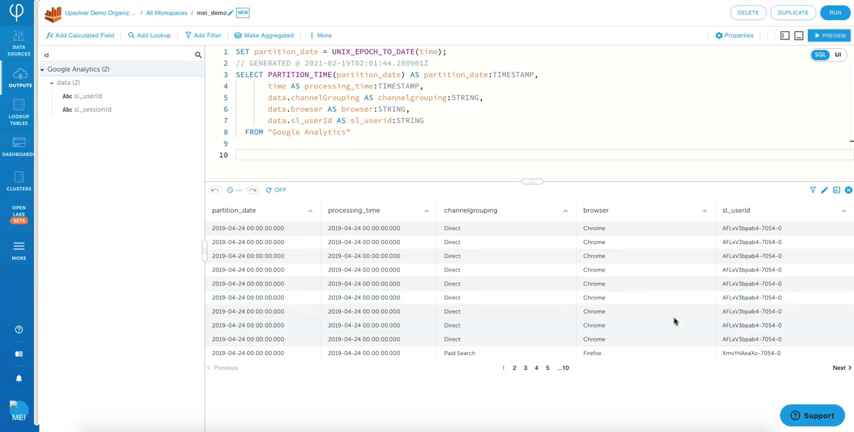
# - Cancel adding a calculated field, then keep daily time partitioning on partition_date
pyautogui.click(74, 36)
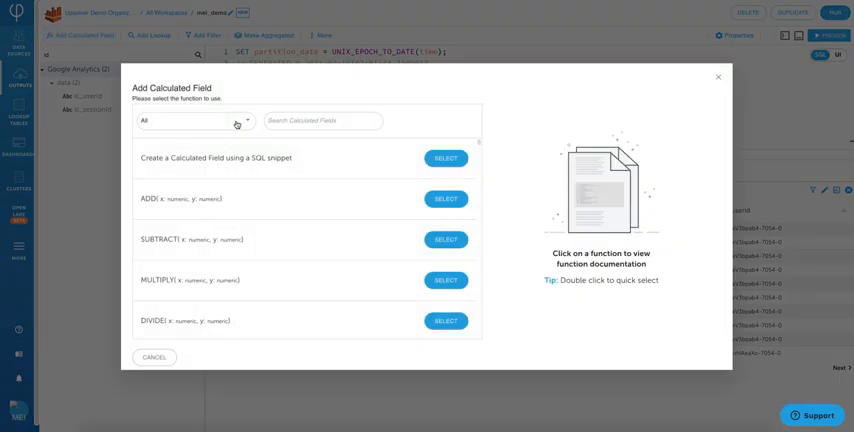
pyautogui.click(196, 122)
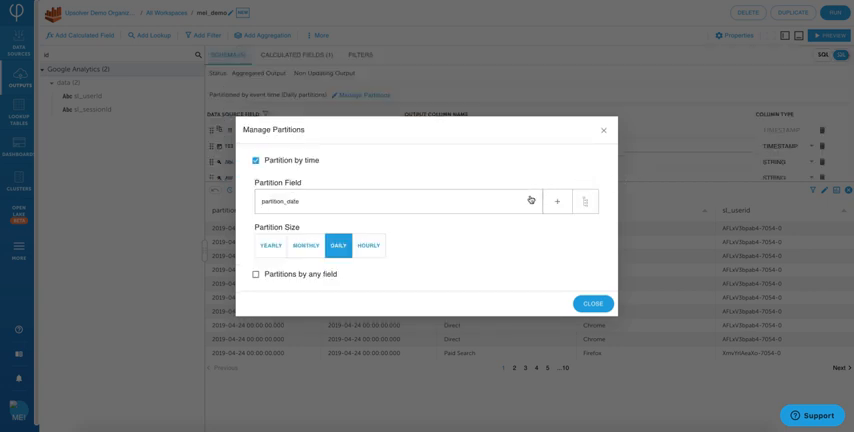
pyautogui.click(400, 200)
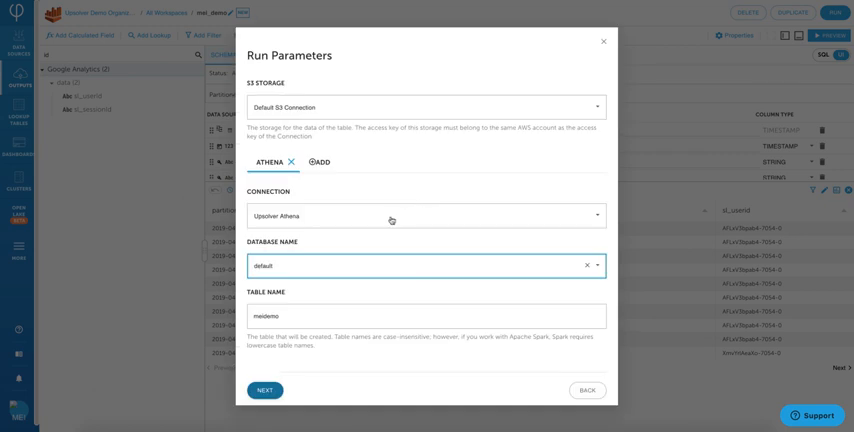
pyautogui.moveTo(336, 258)
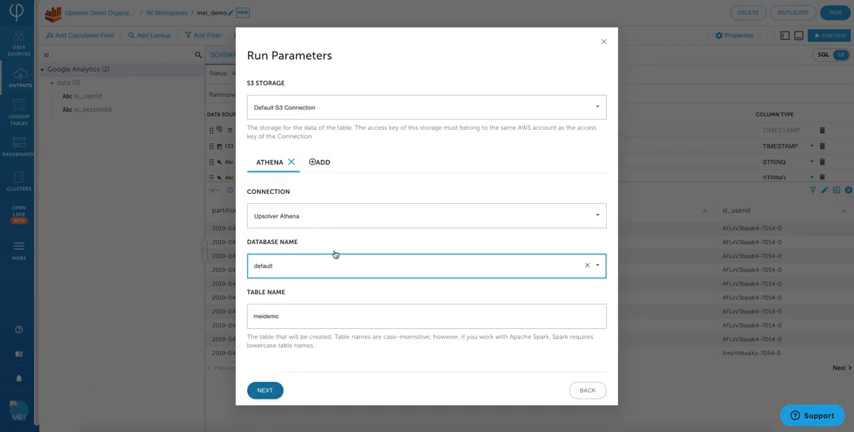
pyautogui.moveTo(298, 296)
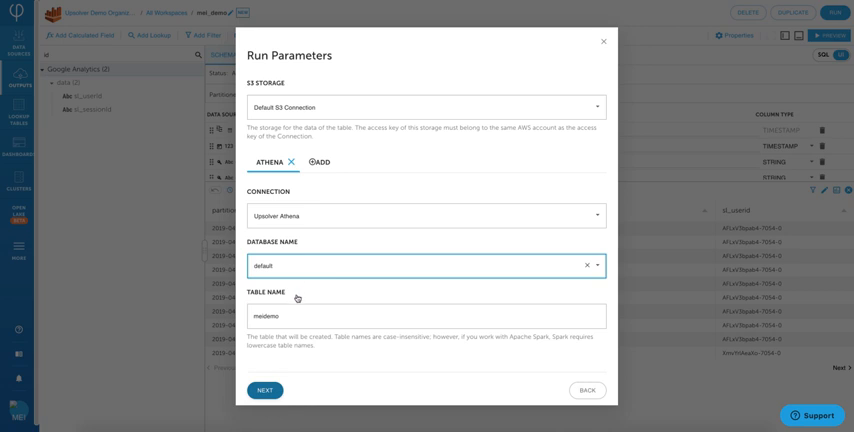
pyautogui.moveTo(280, 354)
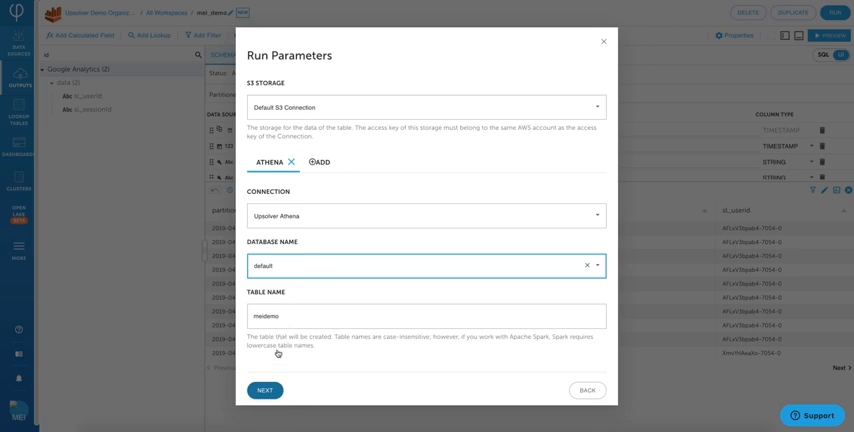
# - Run the output to Athena's default database starting from the data source's beginning
pyautogui.click(264, 390)
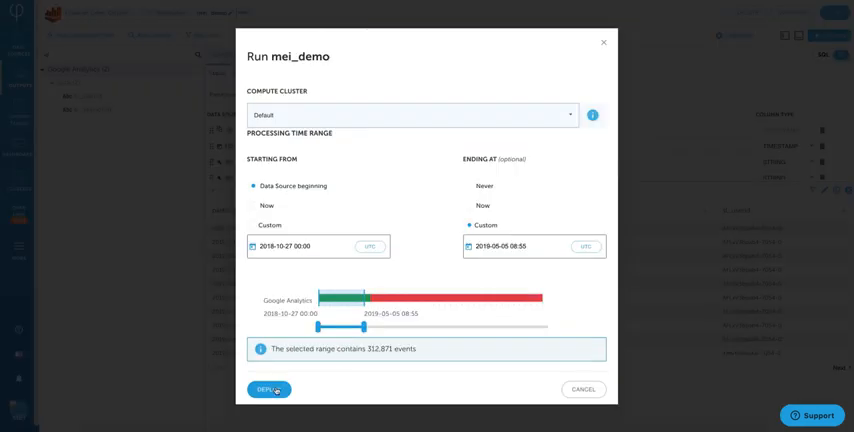
pyautogui.click(264, 390)
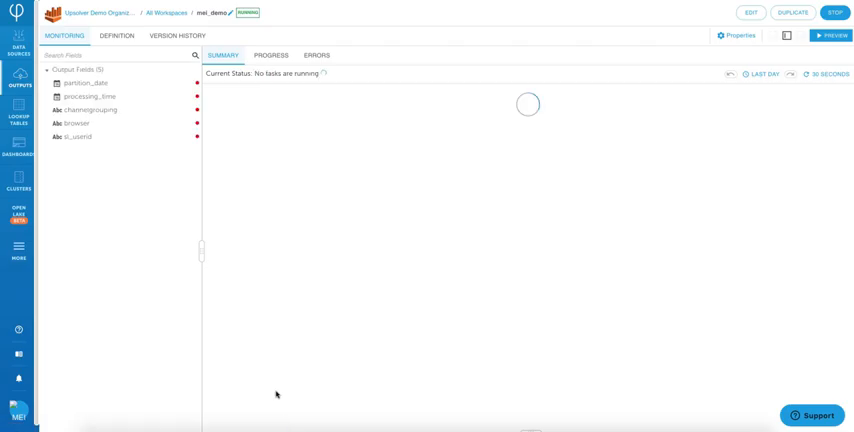